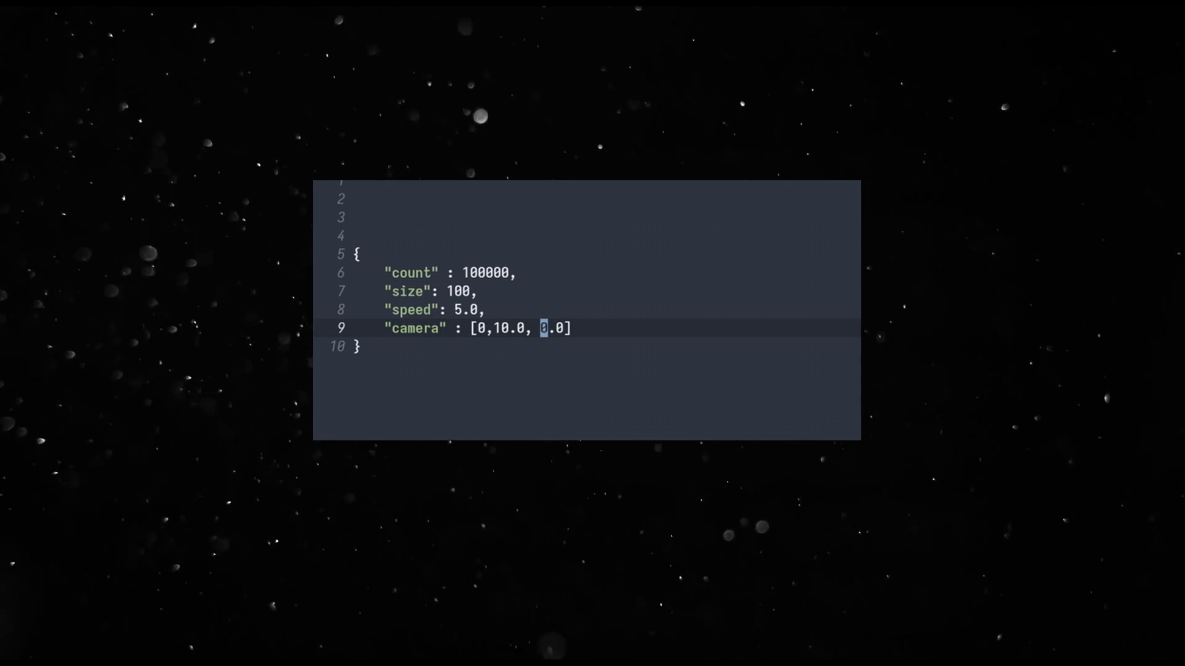
text(1)
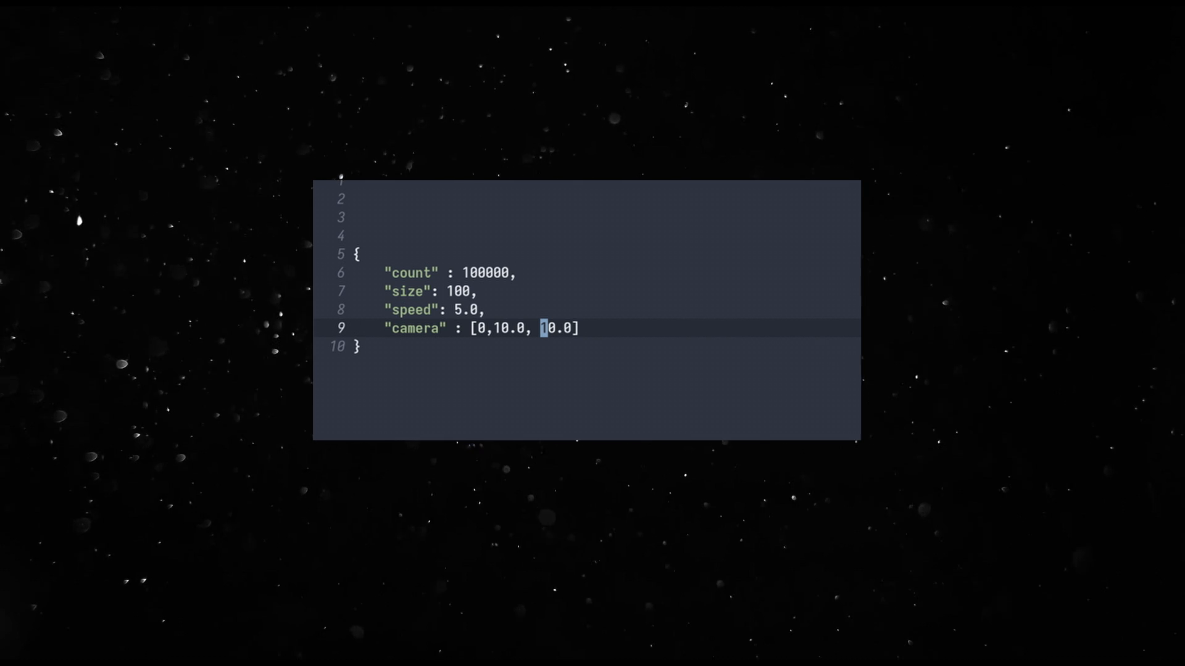